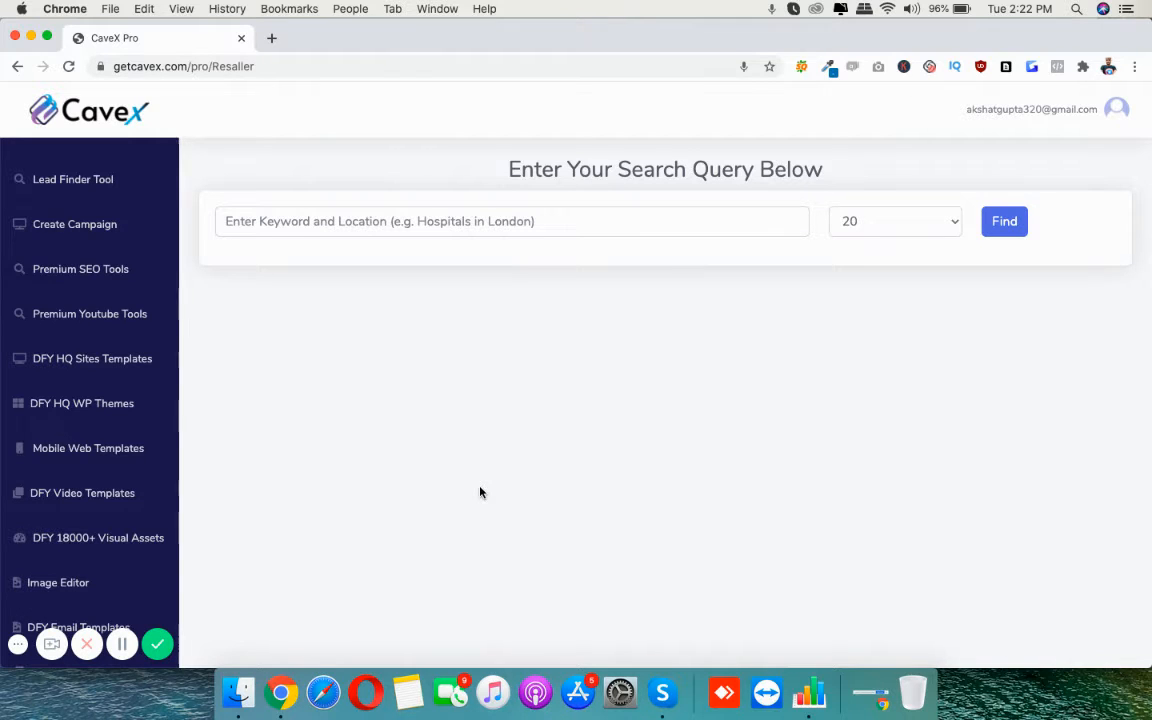
pyautogui.moveTo(78, 178)
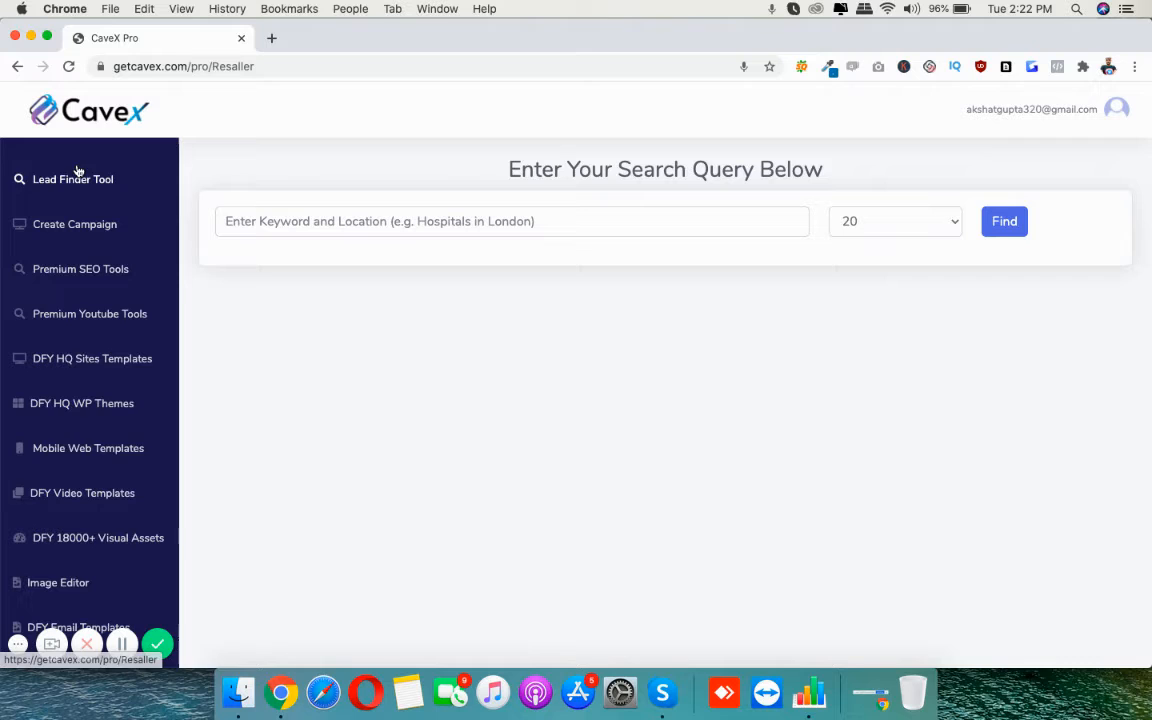
pyautogui.moveTo(80, 404)
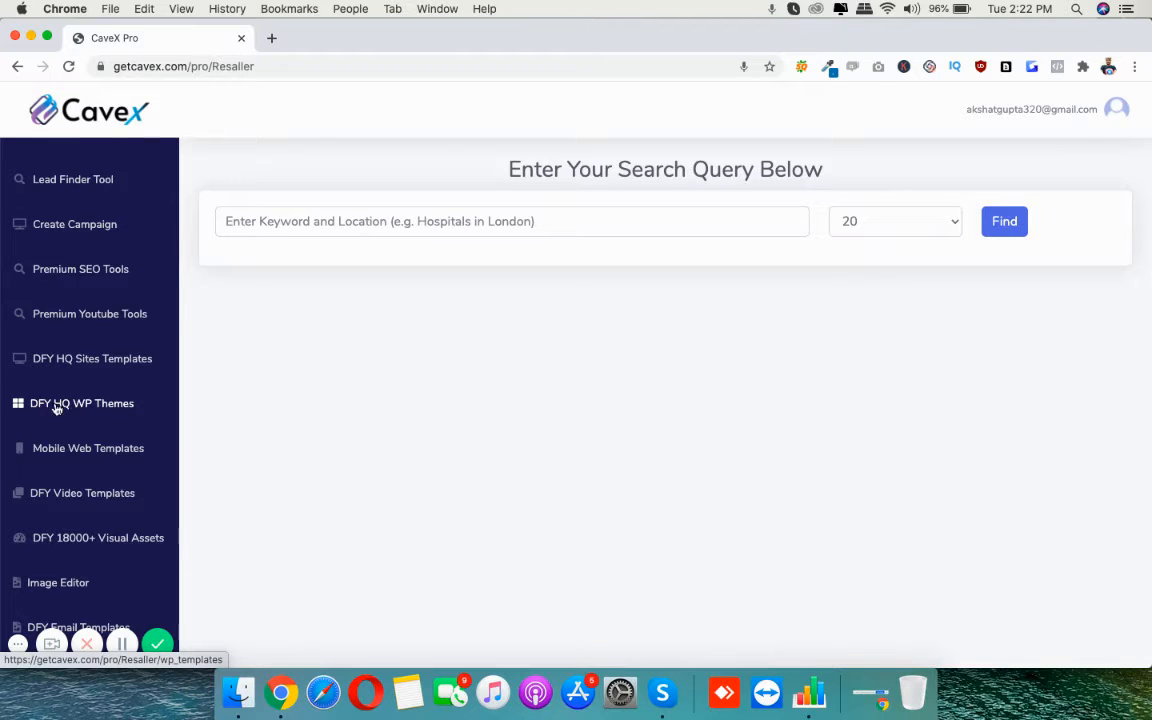
# Go to the DFY HQ WP Themes section from the reseller sidebar
pyautogui.click(80, 404)
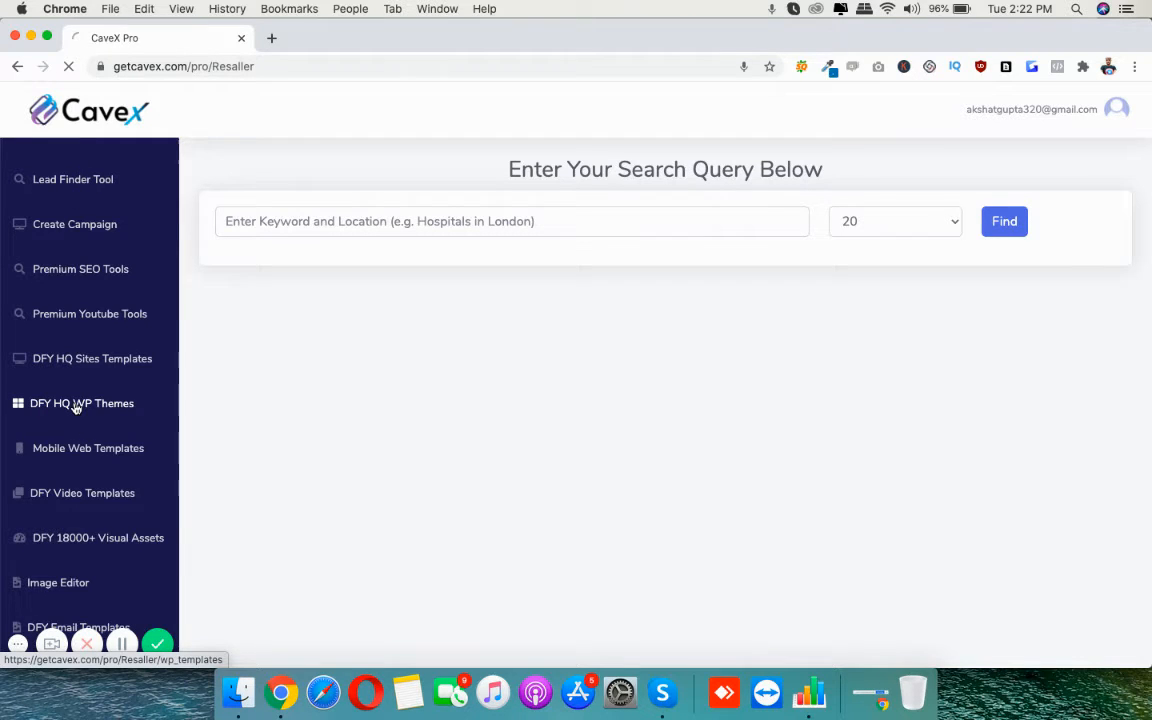
# Load the WP templates page listing Doctor, eCom, Digital Agency, Lawyer and Real Estate themes
pyautogui.click(80, 404)
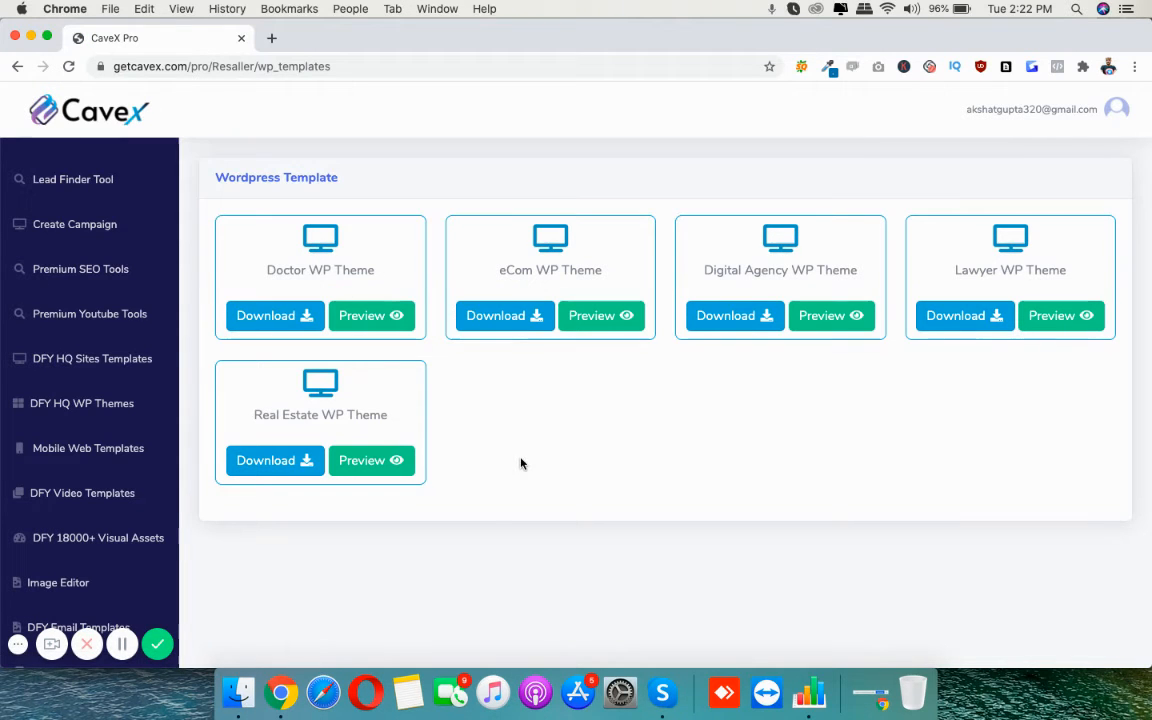
pyautogui.moveTo(1044, 288)
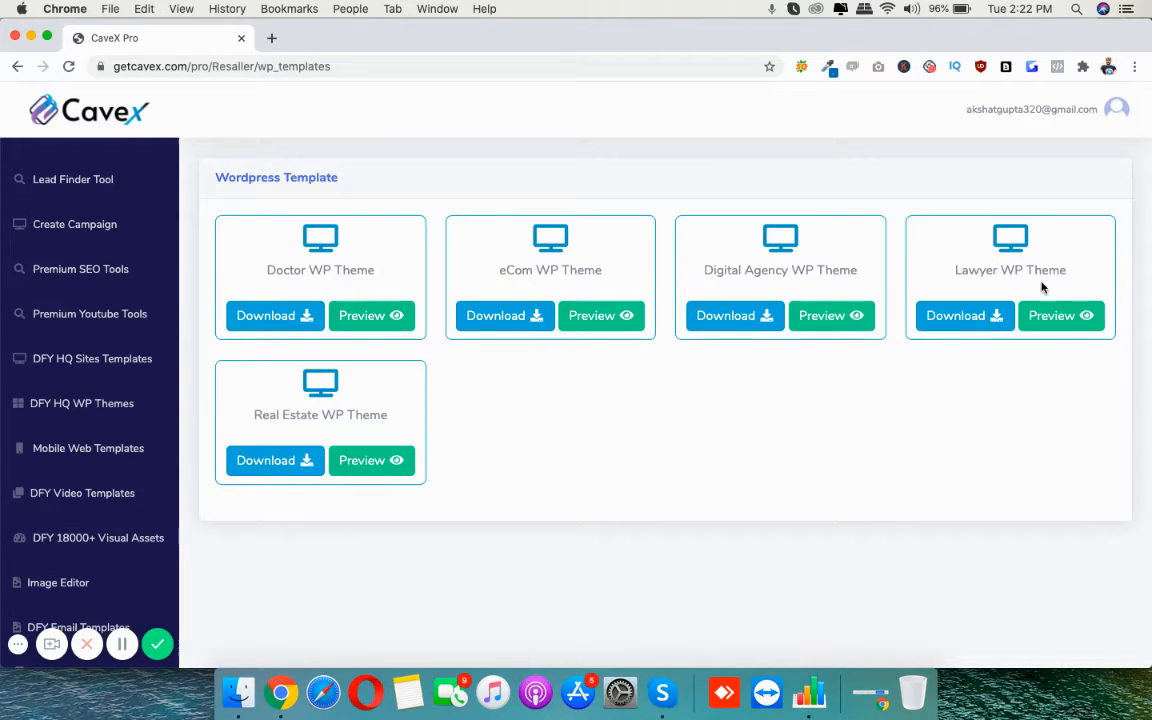
pyautogui.moveTo(540, 276)
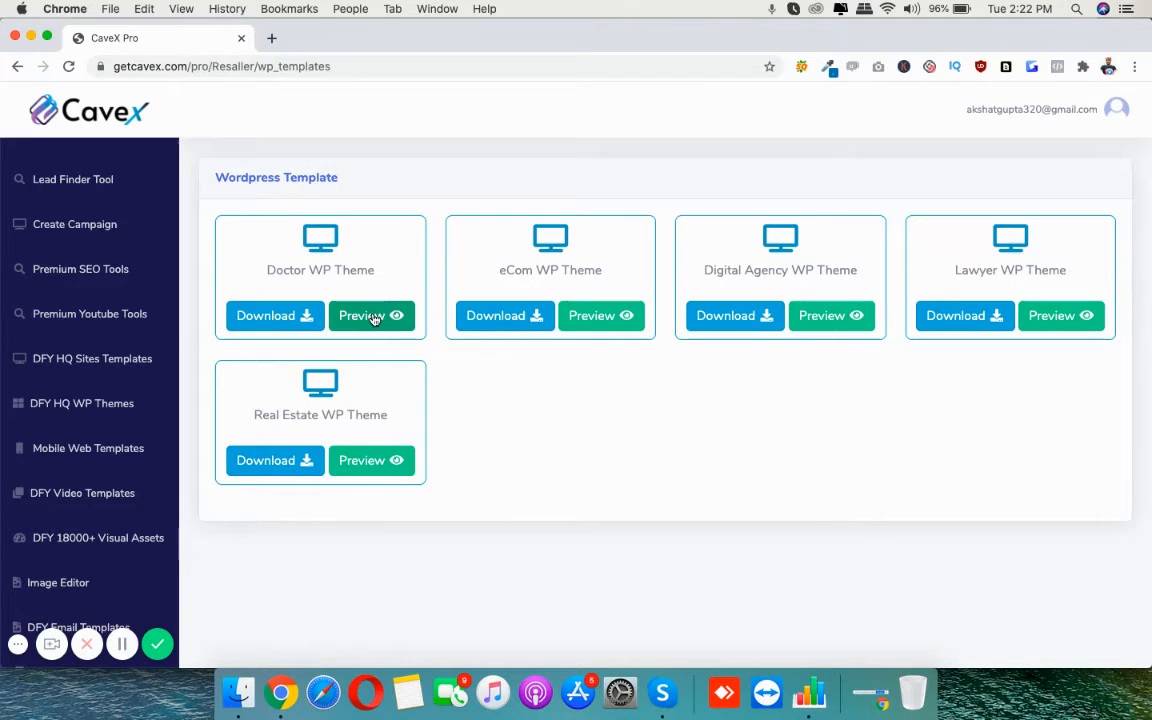
# Preview the Doctor WP Theme's medical-clinic homepage design in the lightbox
pyautogui.click(372, 316)
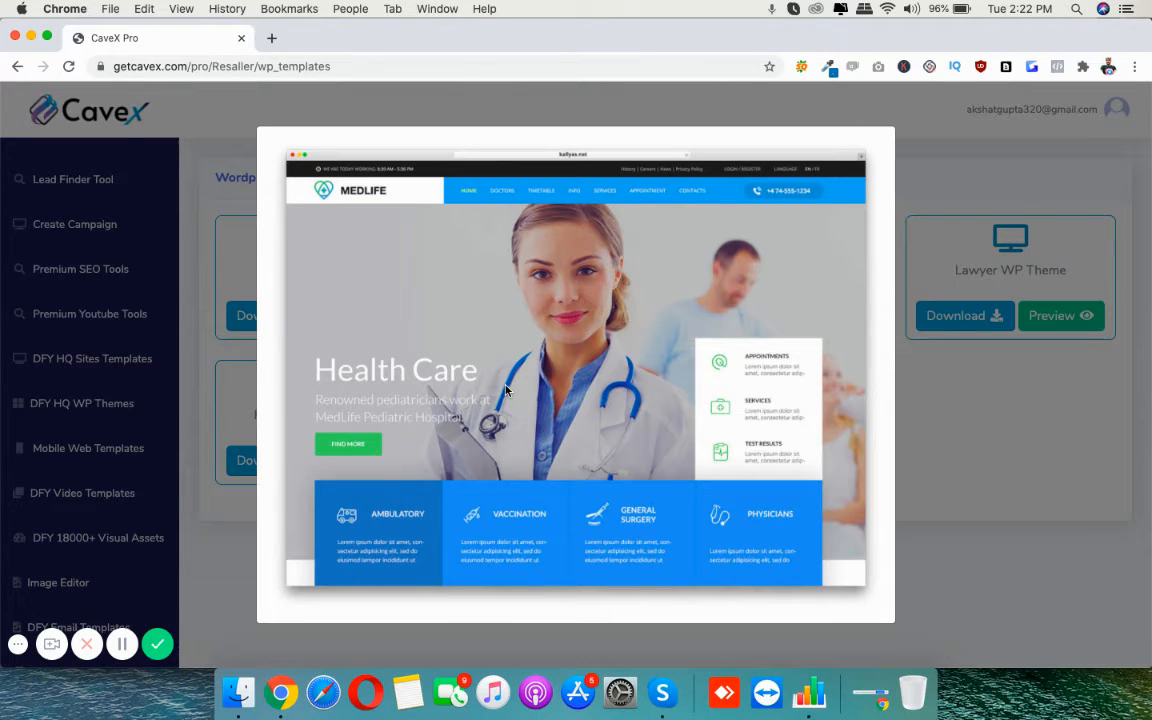
pyautogui.moveTo(716, 248)
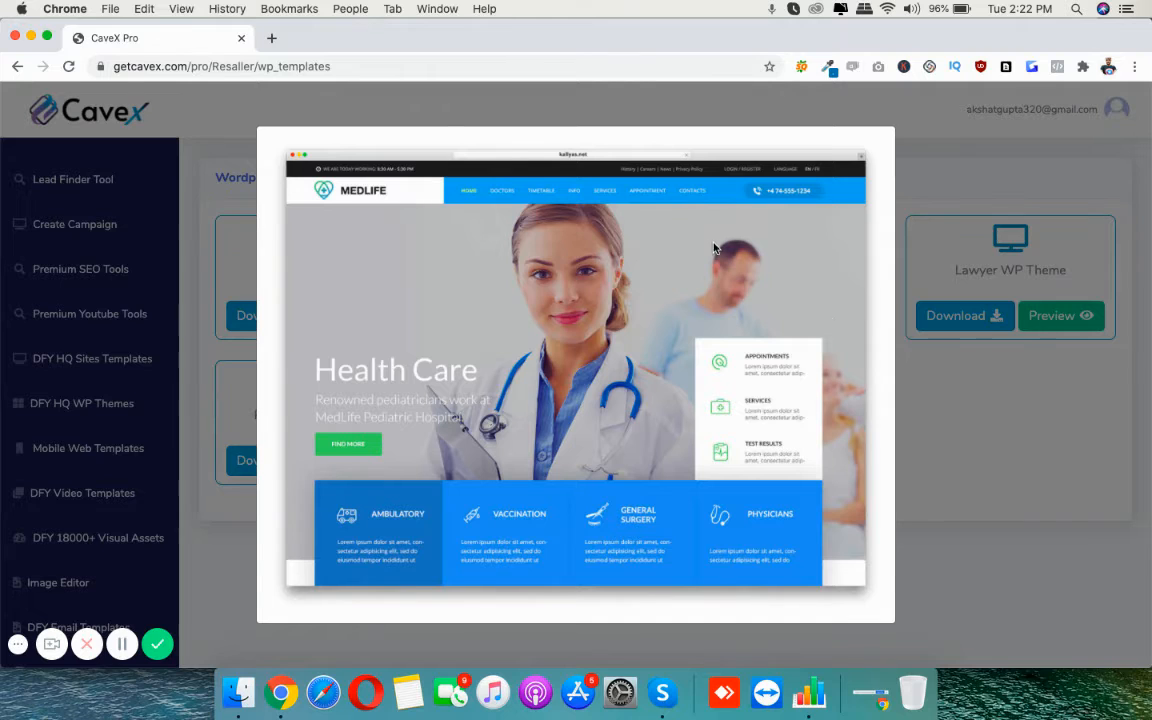
pyautogui.moveTo(704, 536)
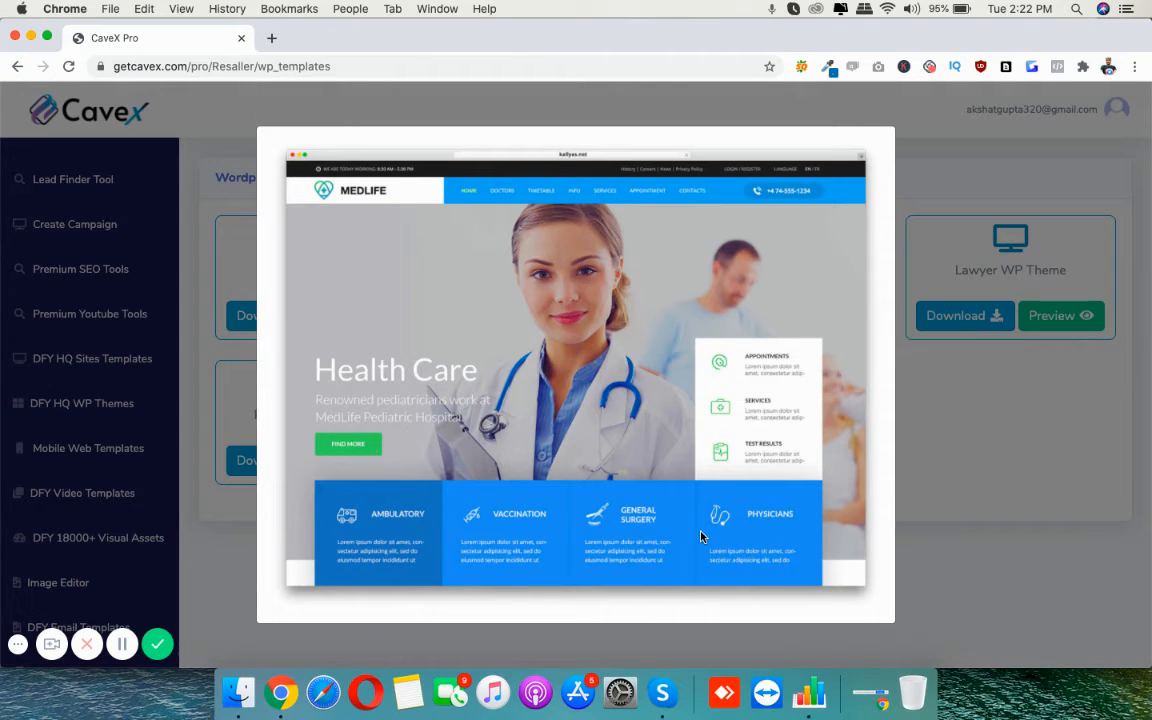
pyautogui.moveTo(978, 390)
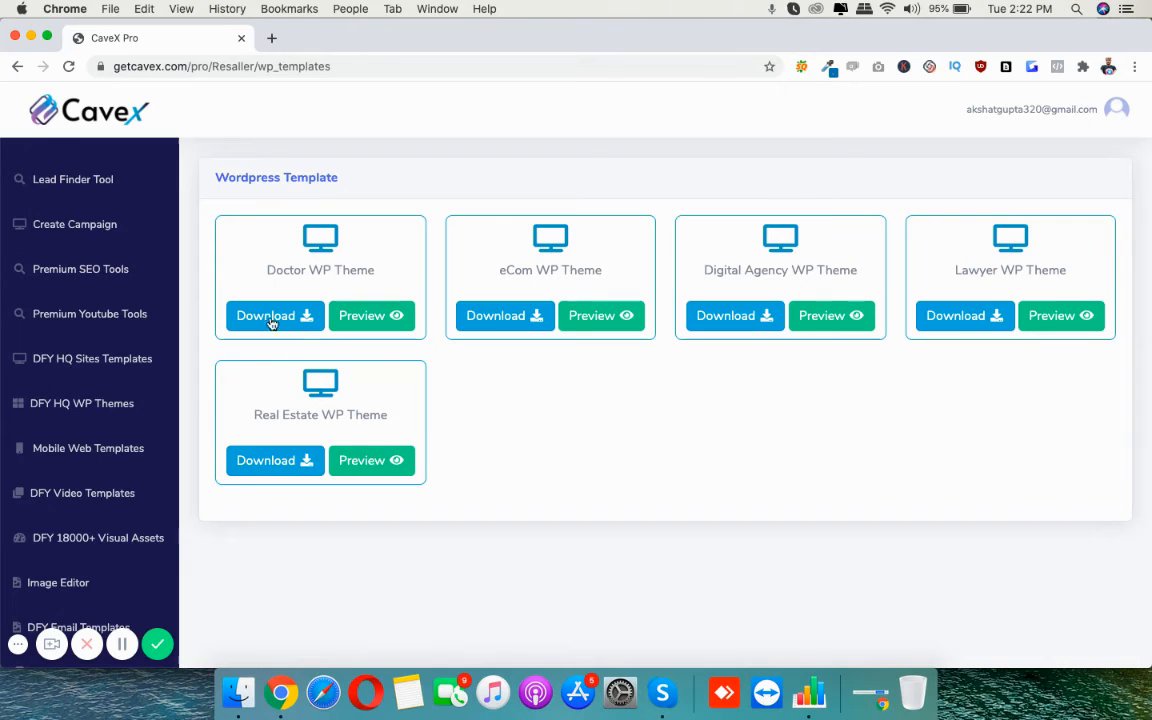
pyautogui.click(264, 316)
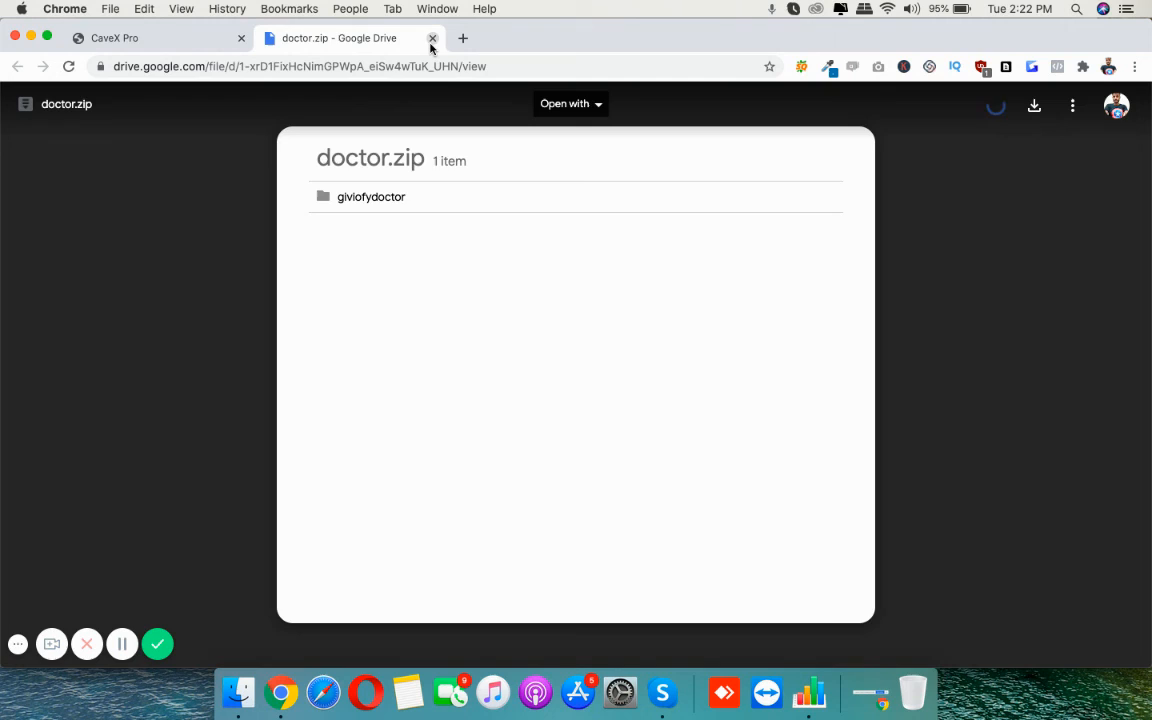
pyautogui.click(432, 38)
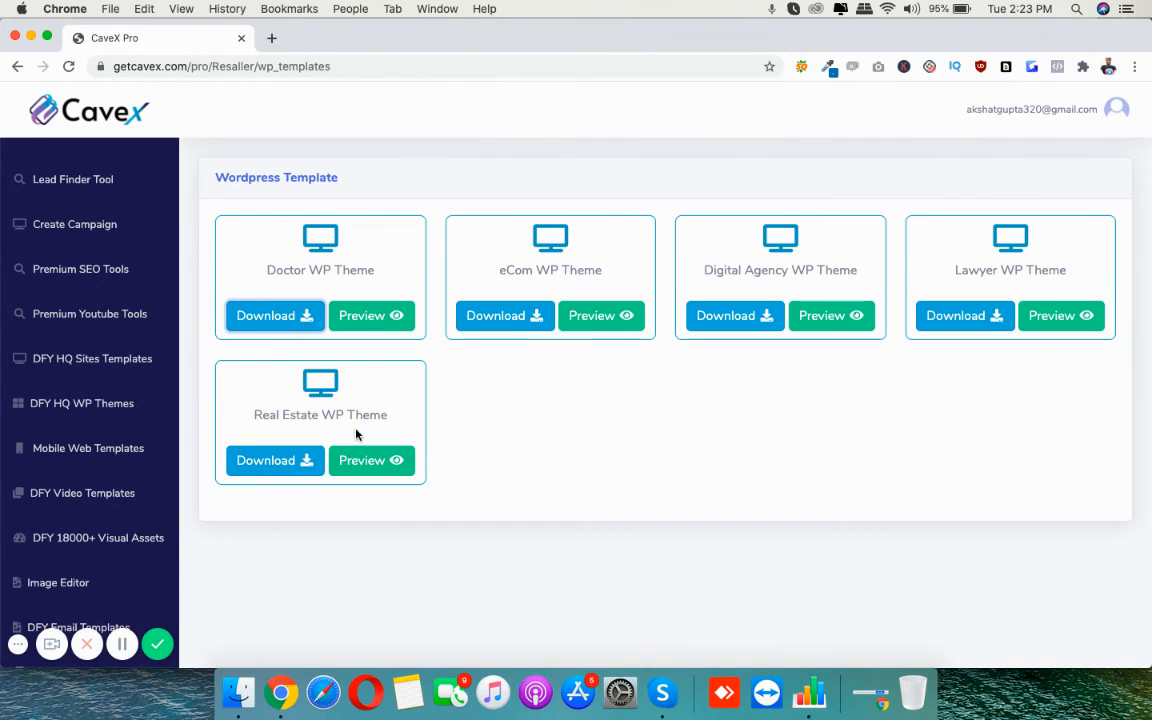